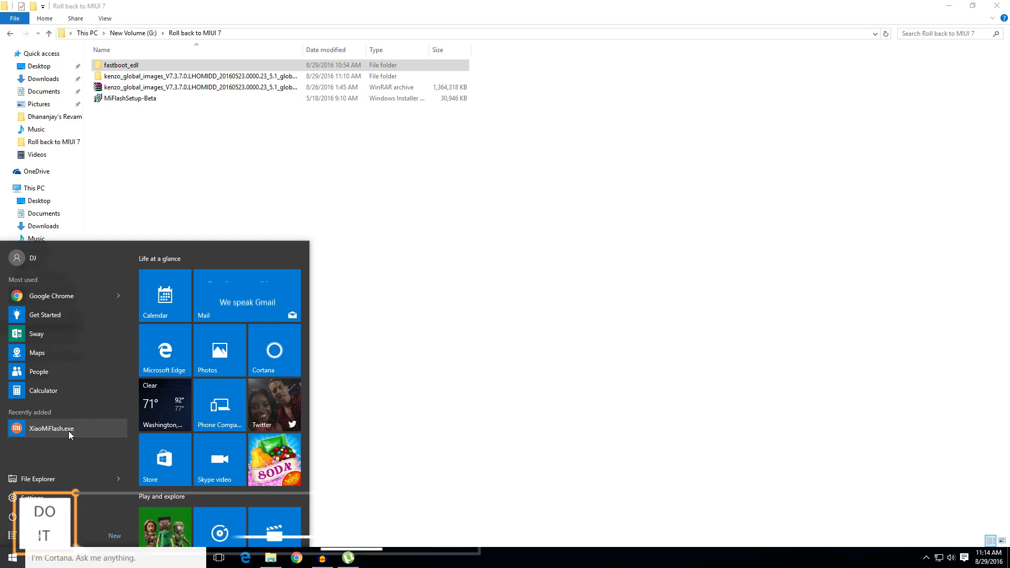
Launch XiaoMiFlash.exe from the Start menu's Recently added section
click(554, 298)
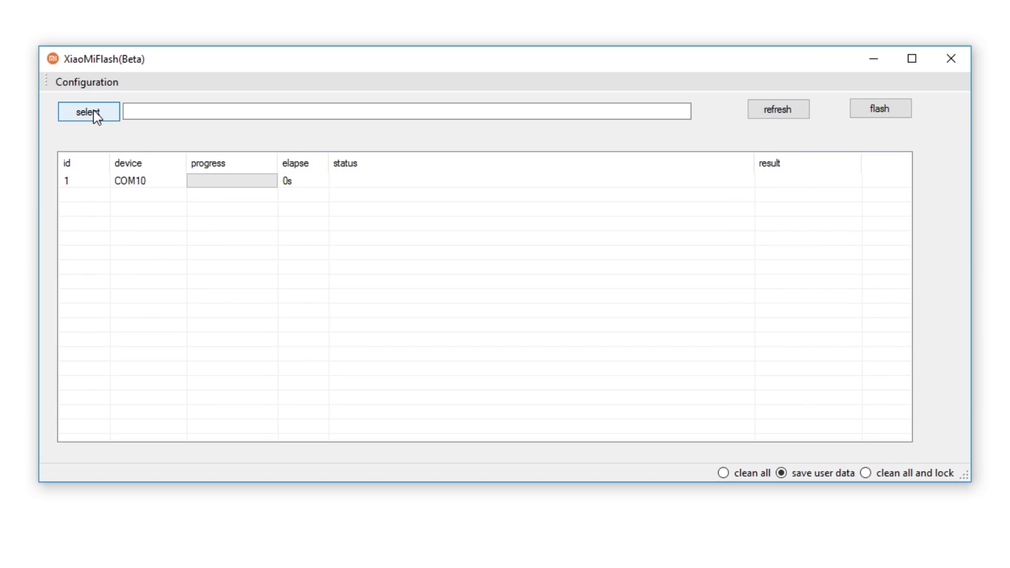
Select the kenzo_global_images V7.3.7.0 images folder under Roll back to MIUI 7 as the flash source
click(88, 111)
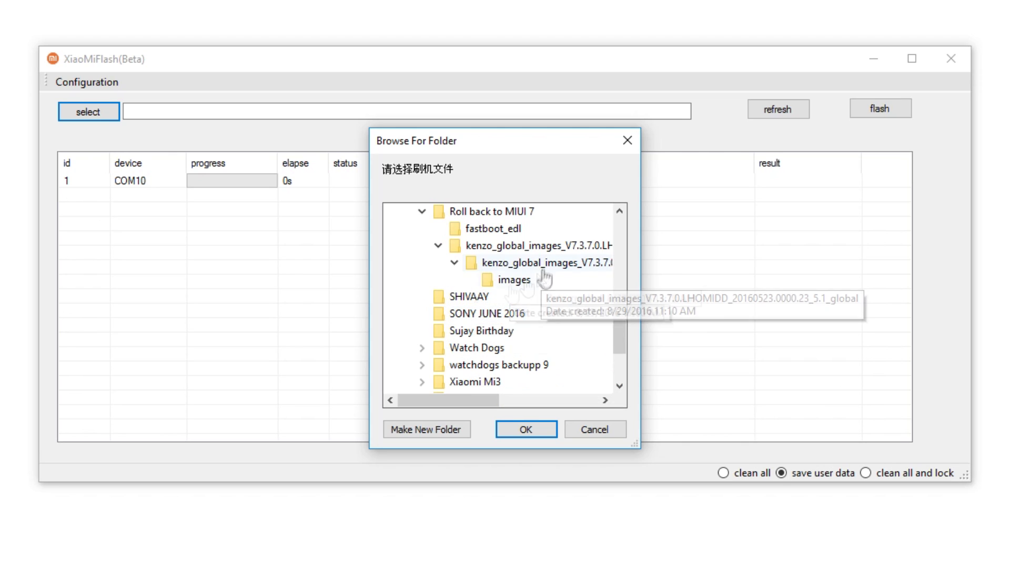
click(514, 280)
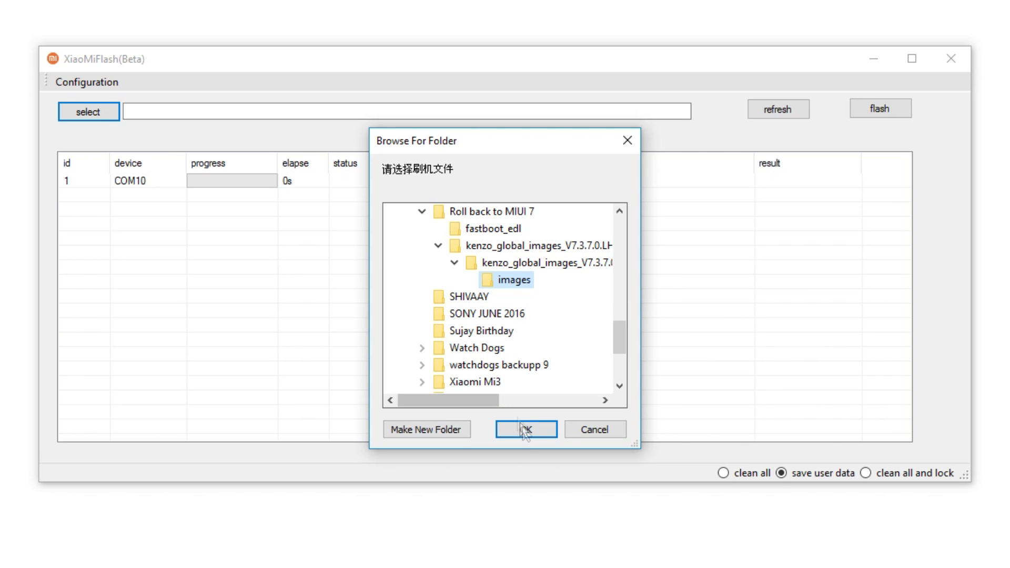
click(525, 429)
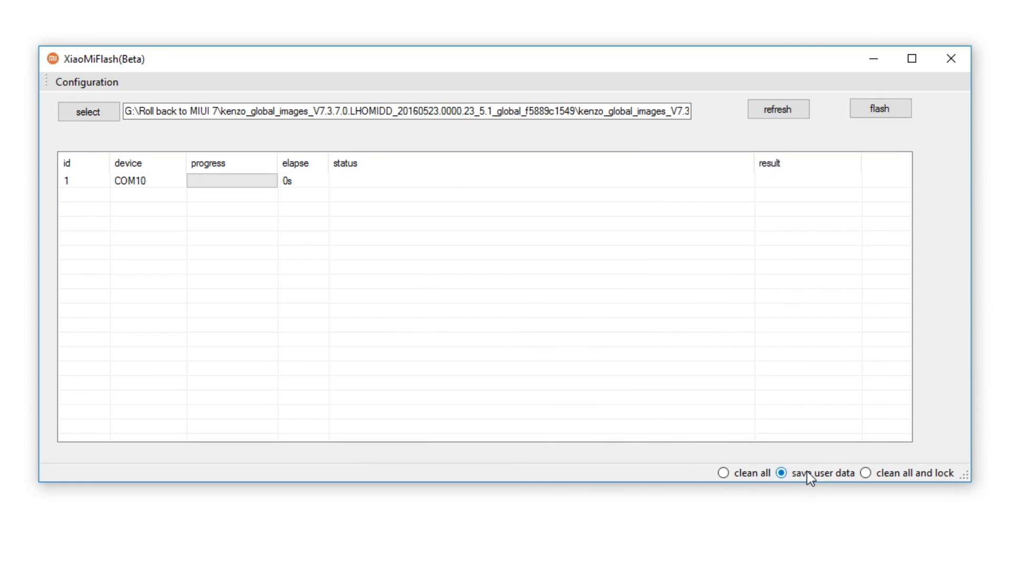
mouse_move(723, 472)
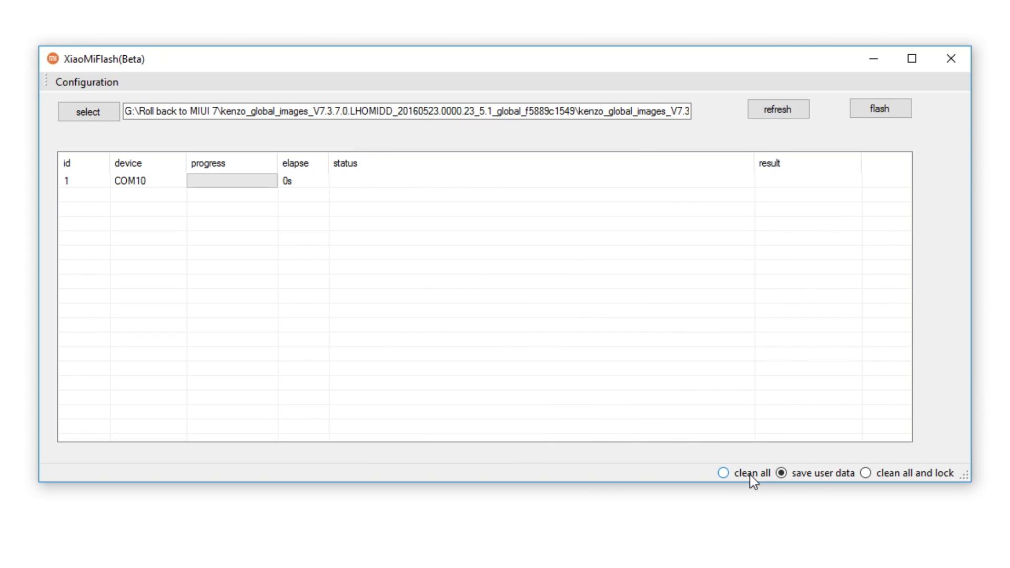
Choose clean all and start flashing the phone on COM10
click(723, 474)
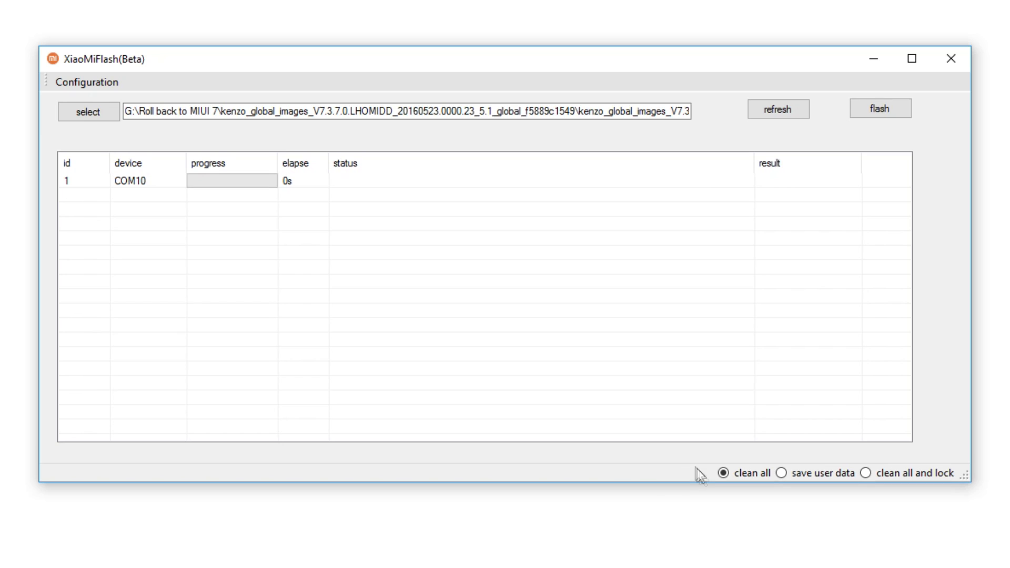
mouse_move(732, 463)
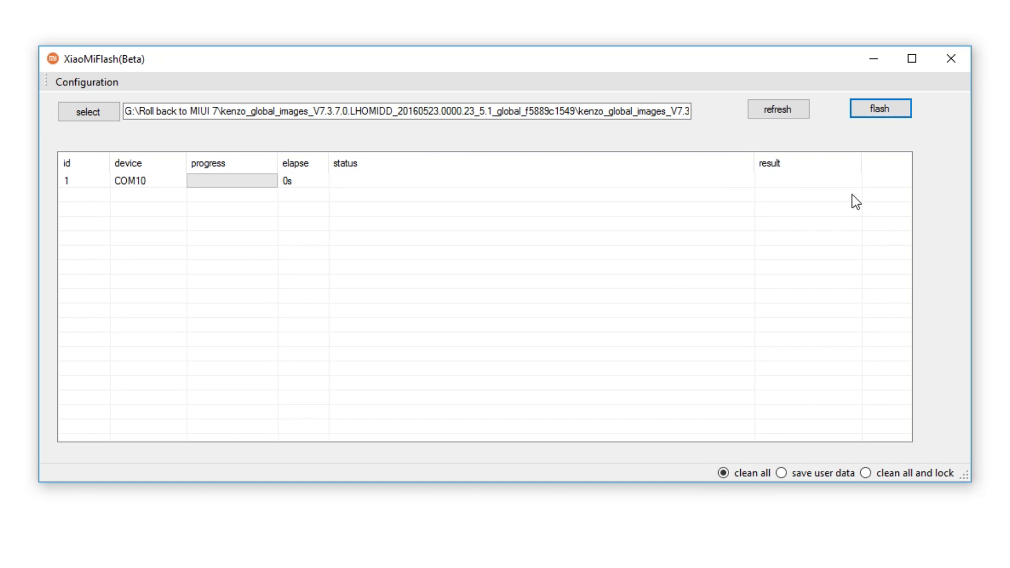
click(879, 108)
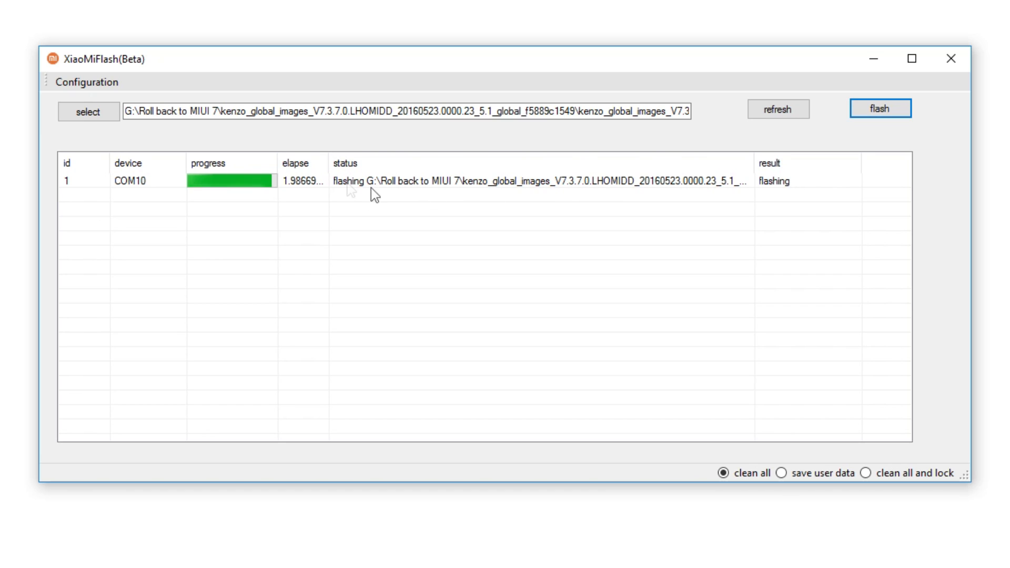